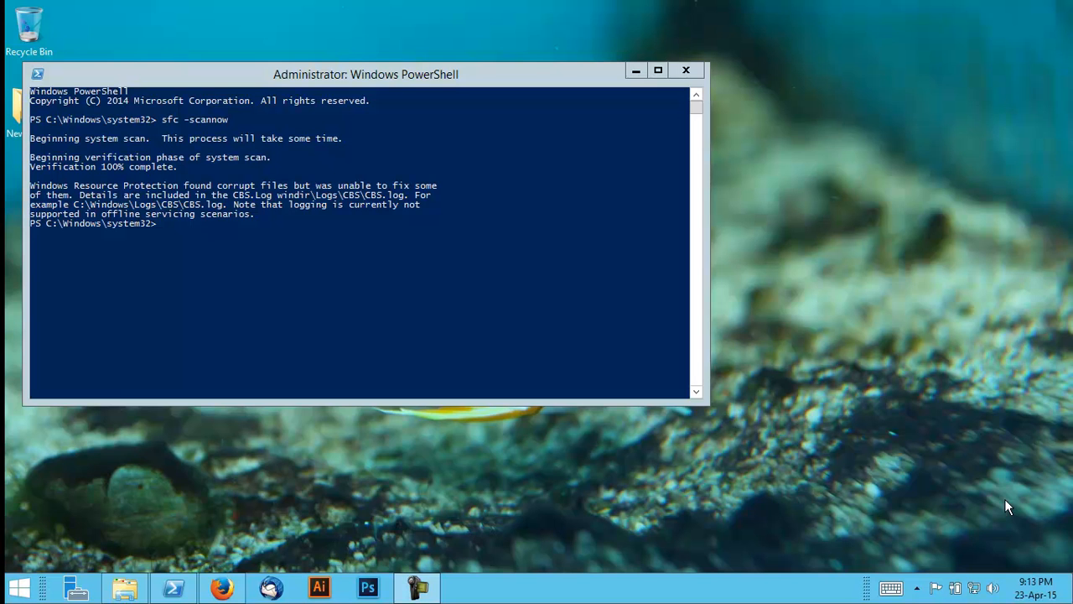
pyautogui.moveTo(351, 176)
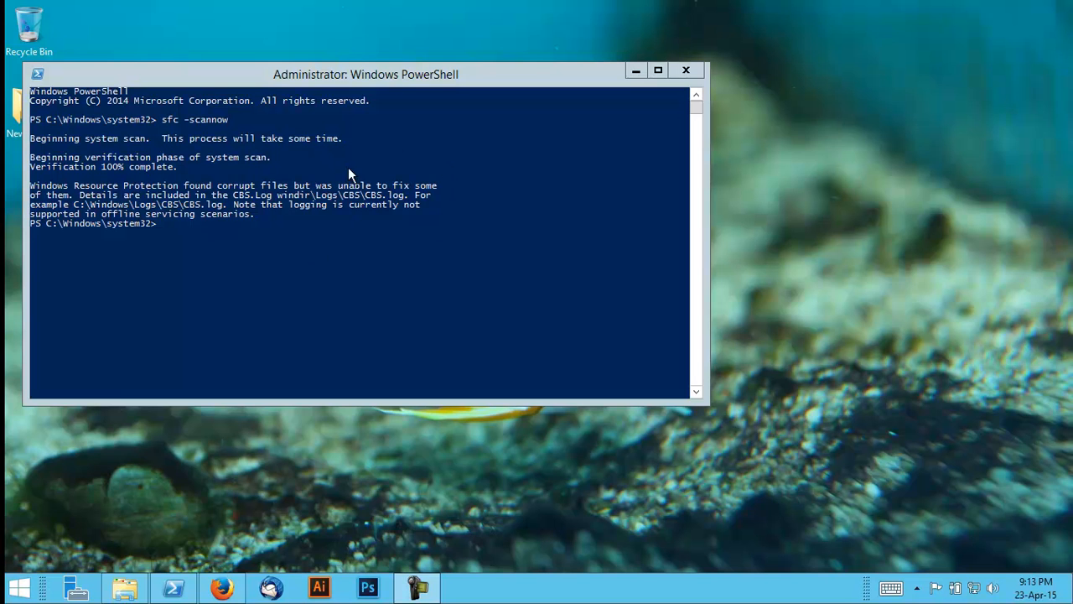
pyautogui.moveTo(201, 203)
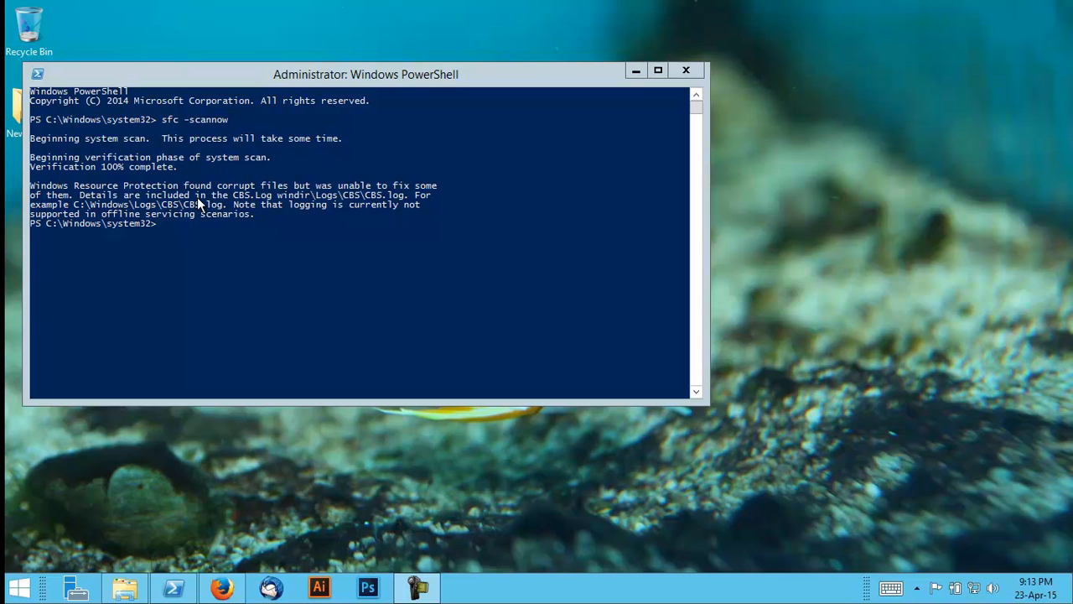
pyautogui.moveTo(216, 153)
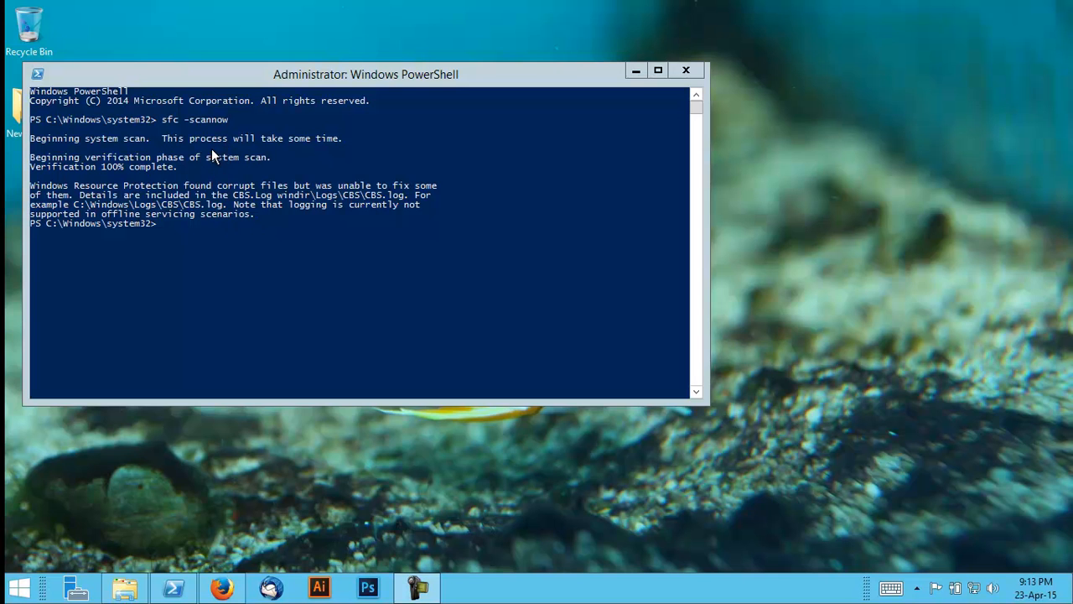
pyautogui.moveTo(300, 455)
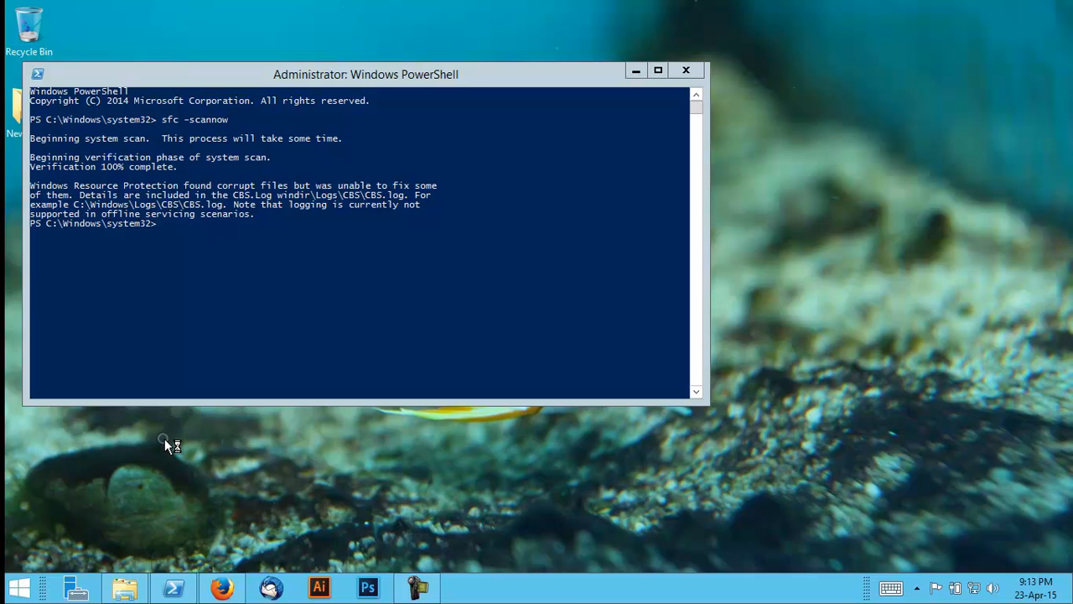
pyautogui.moveTo(164, 439)
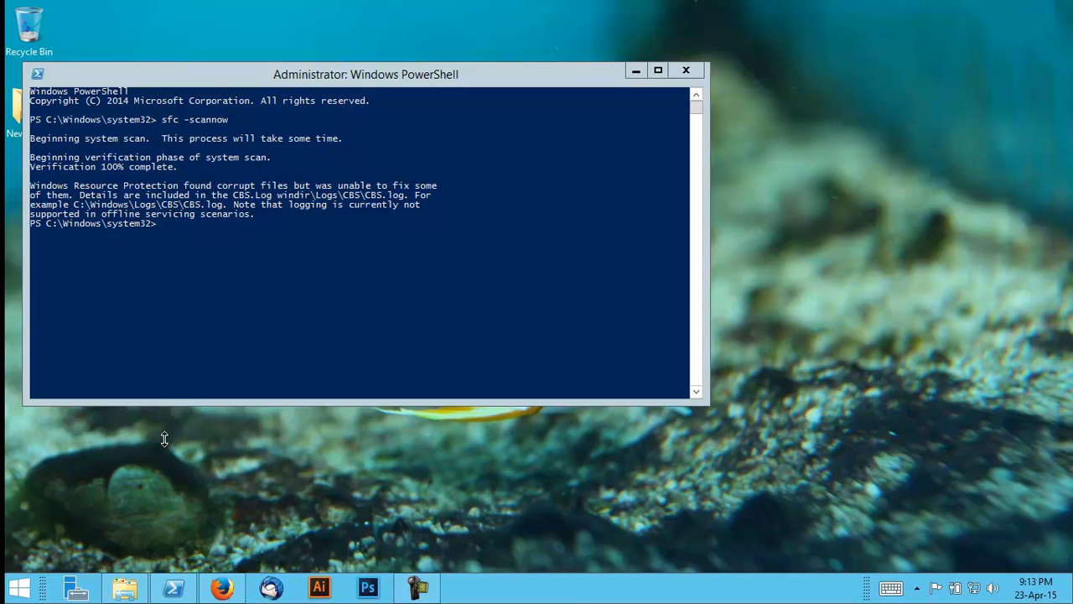
pyautogui.moveTo(351, 398)
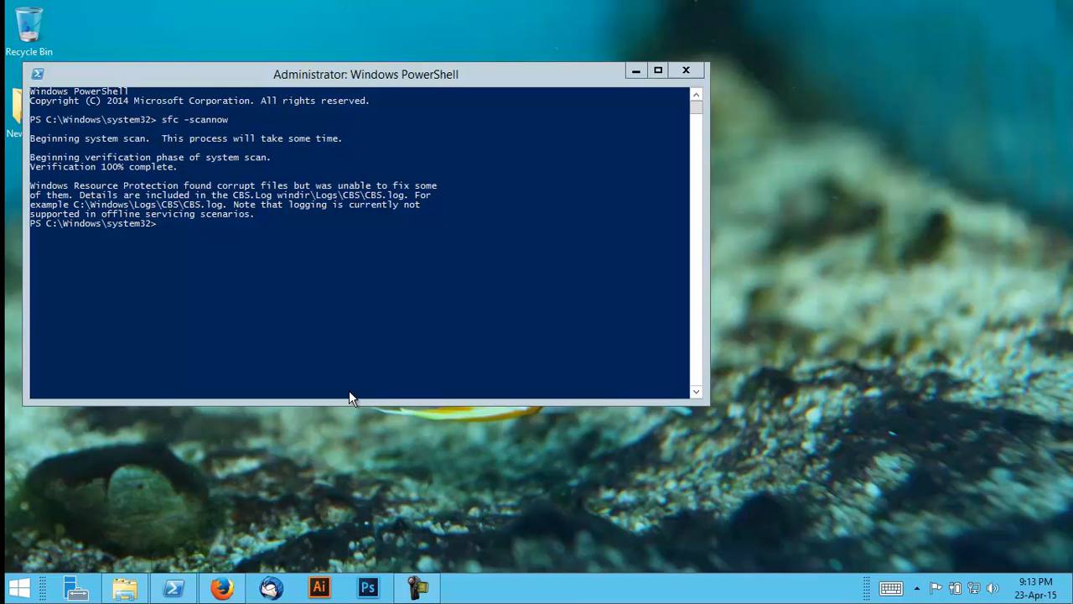
# Search Start for 'powershell' and run Windows PowerShell as administrator.
pyautogui.click(17, 587)
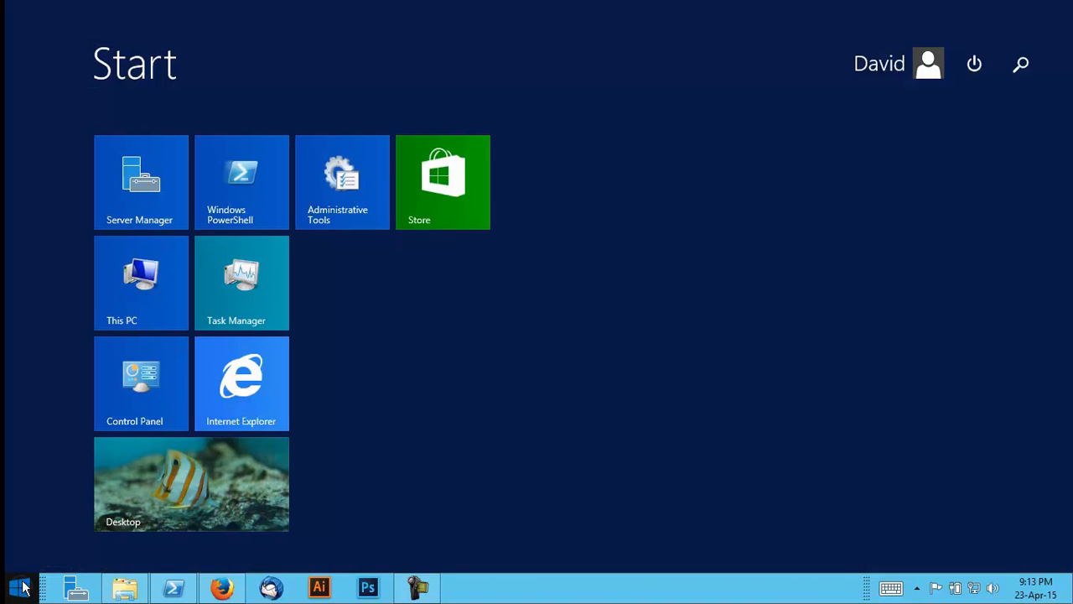
pyautogui.write('powershell')
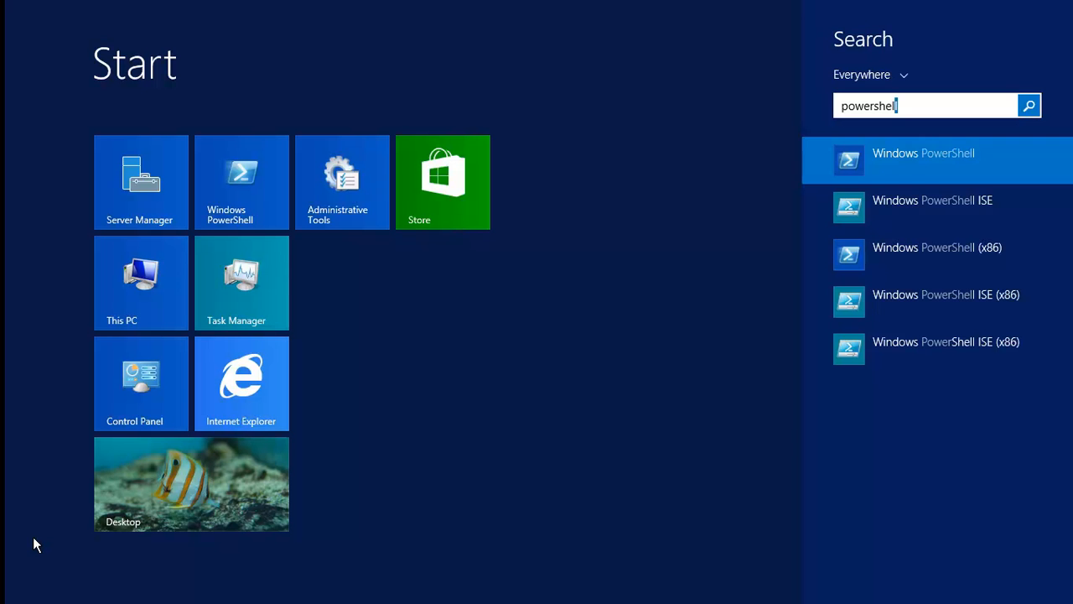
pyautogui.rightClick(922, 159)
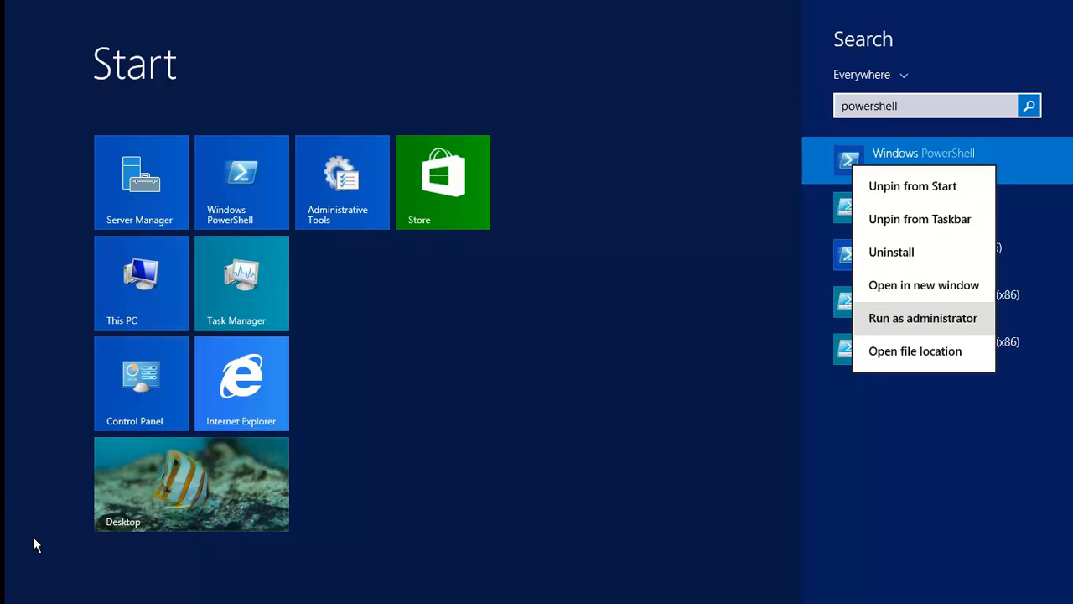
pyautogui.click(922, 317)
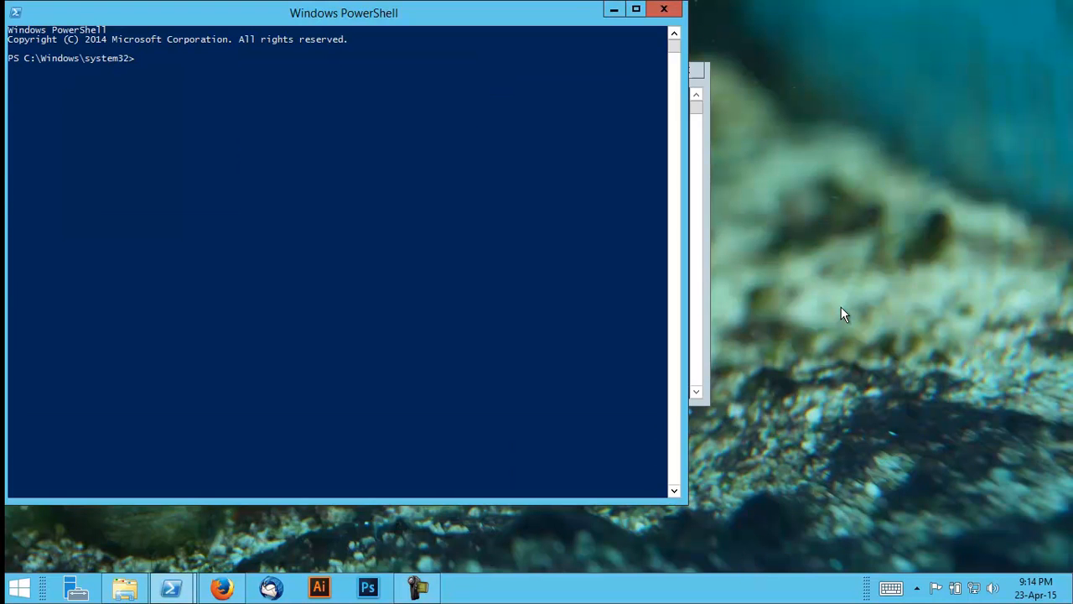
# Run 'sfc -scannow' at the elevated prompt to begin system file verification.
pyautogui.write('sfc')
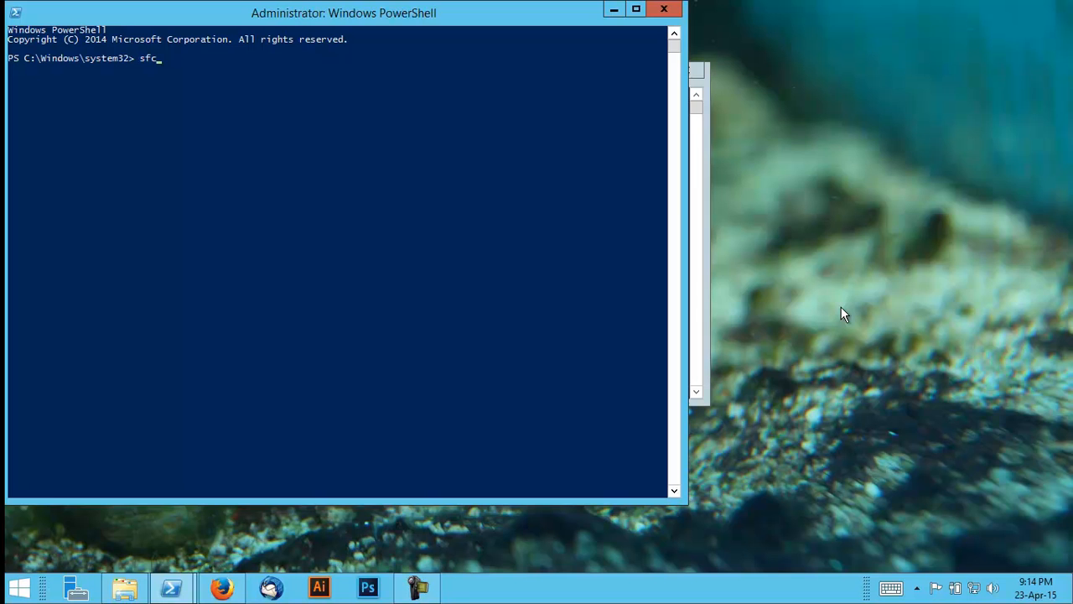
pyautogui.write('-scann')
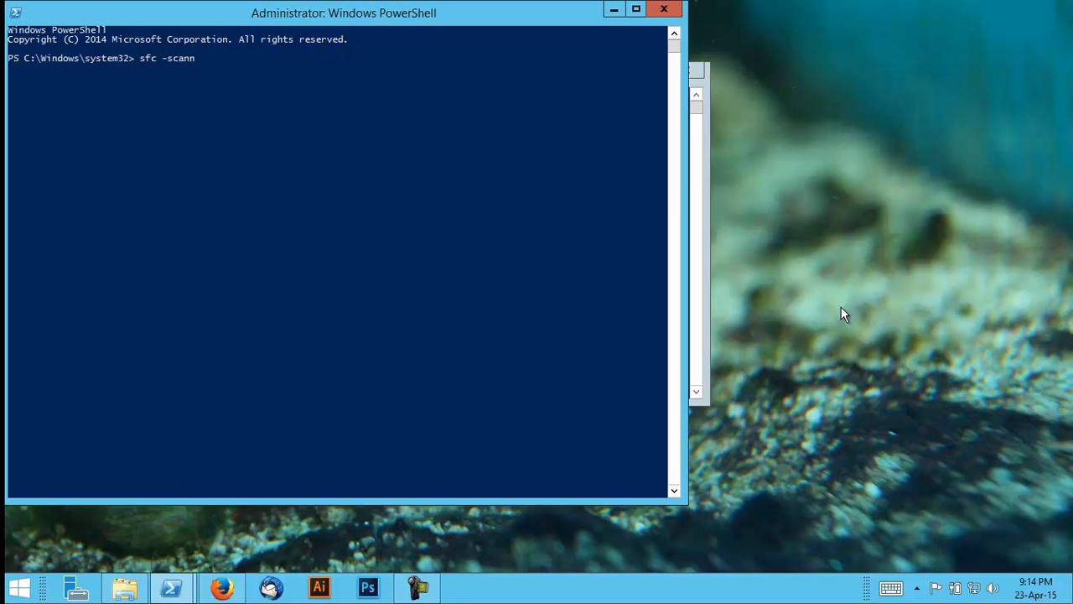
pyautogui.write('ow')
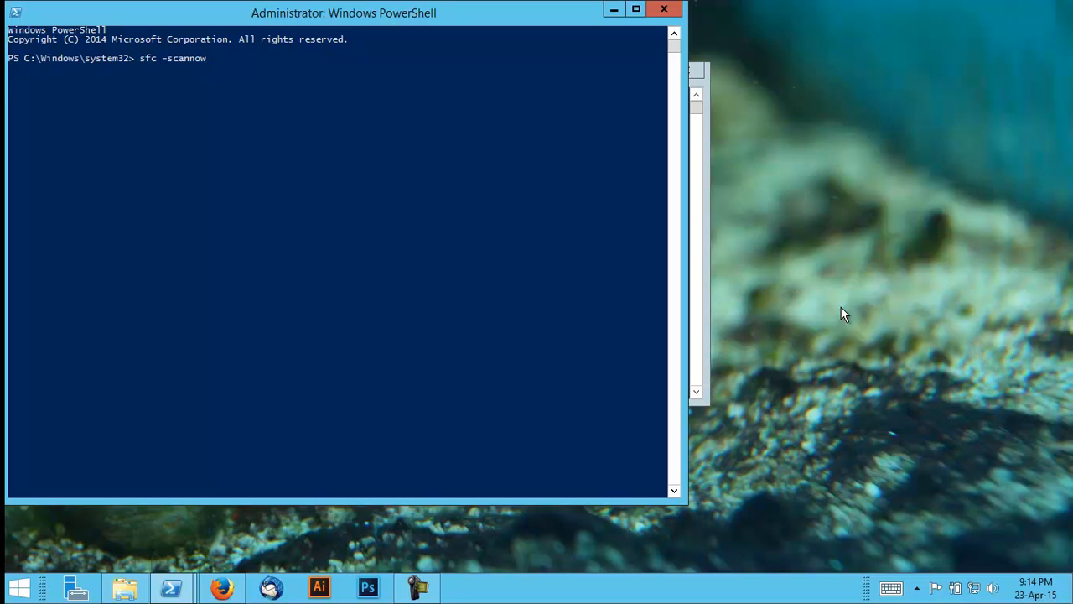
pyautogui.press('Return')
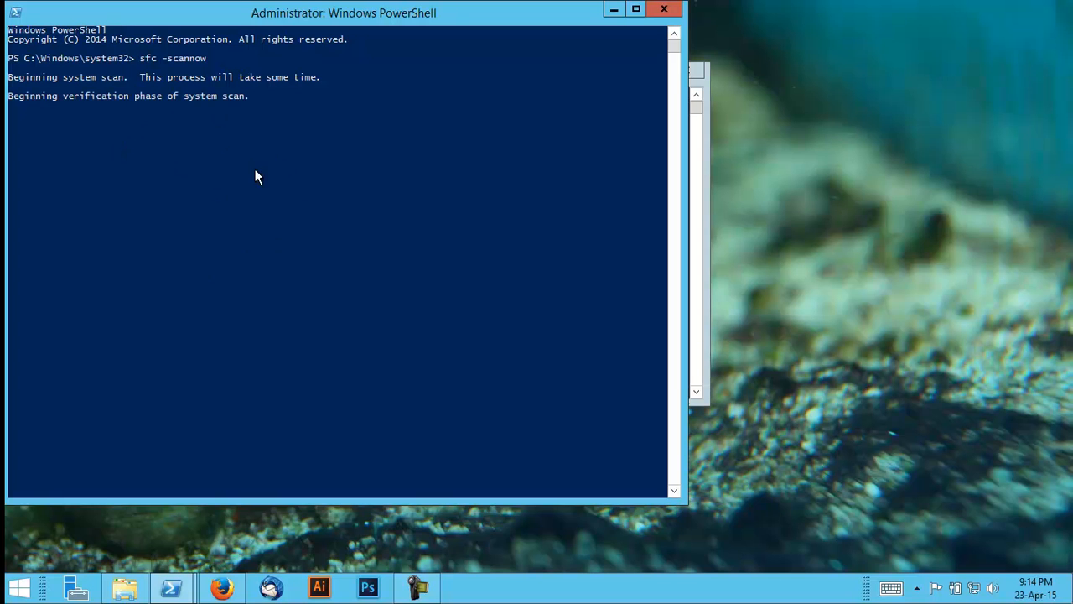
pyautogui.moveTo(159, 121)
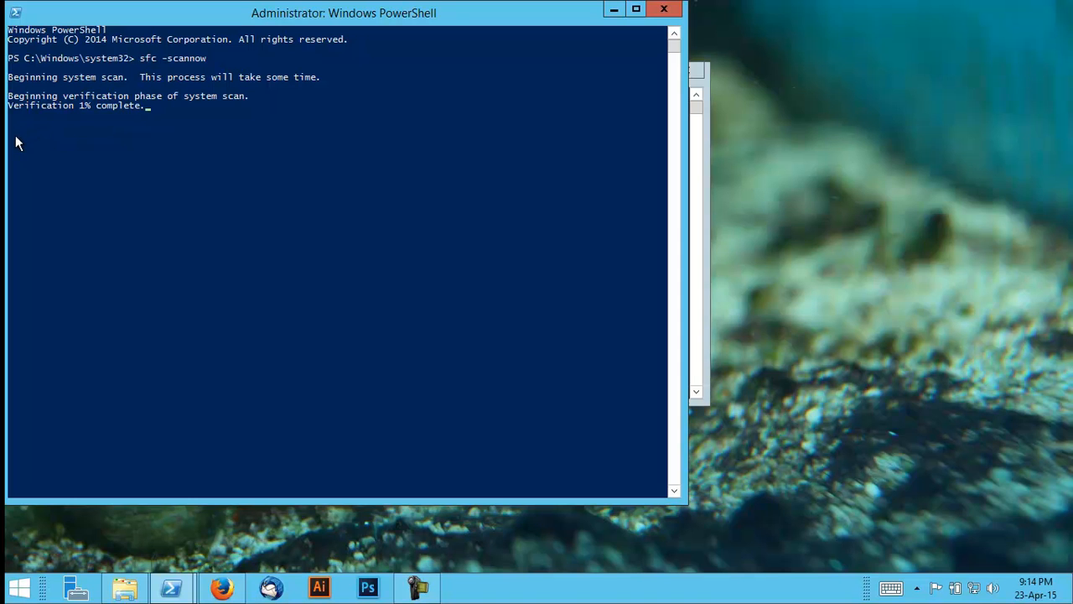
pyautogui.moveTo(289, 146)
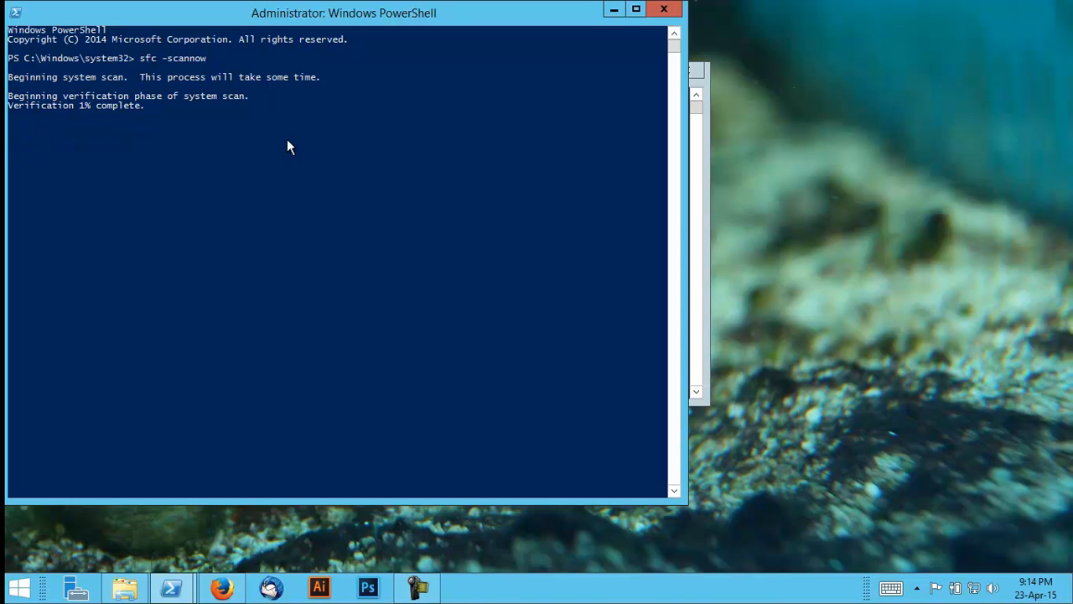
pyautogui.moveTo(174, 173)
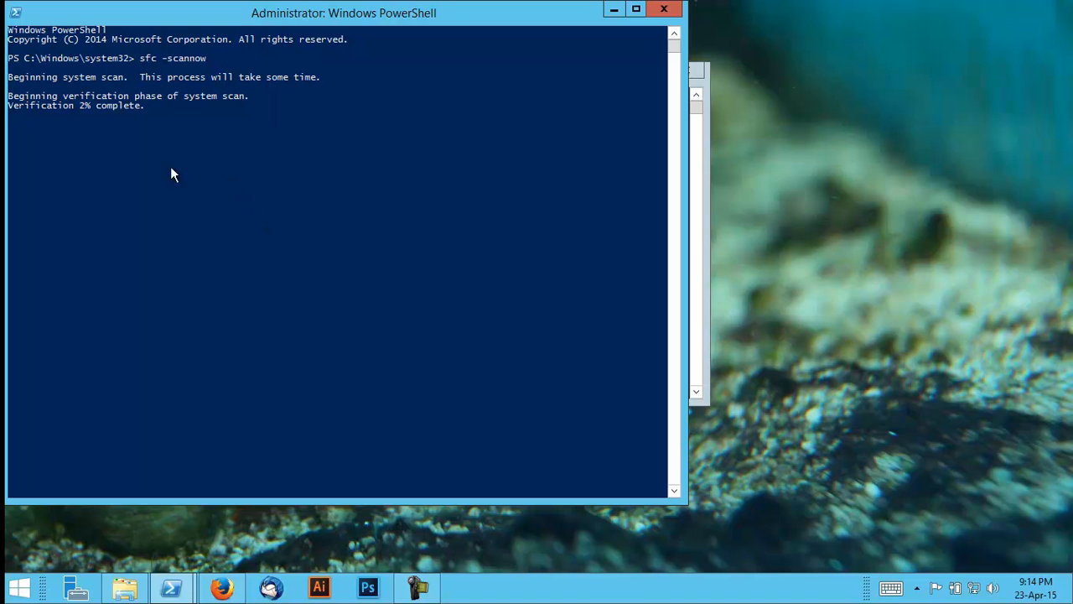
pyautogui.moveTo(118, 137)
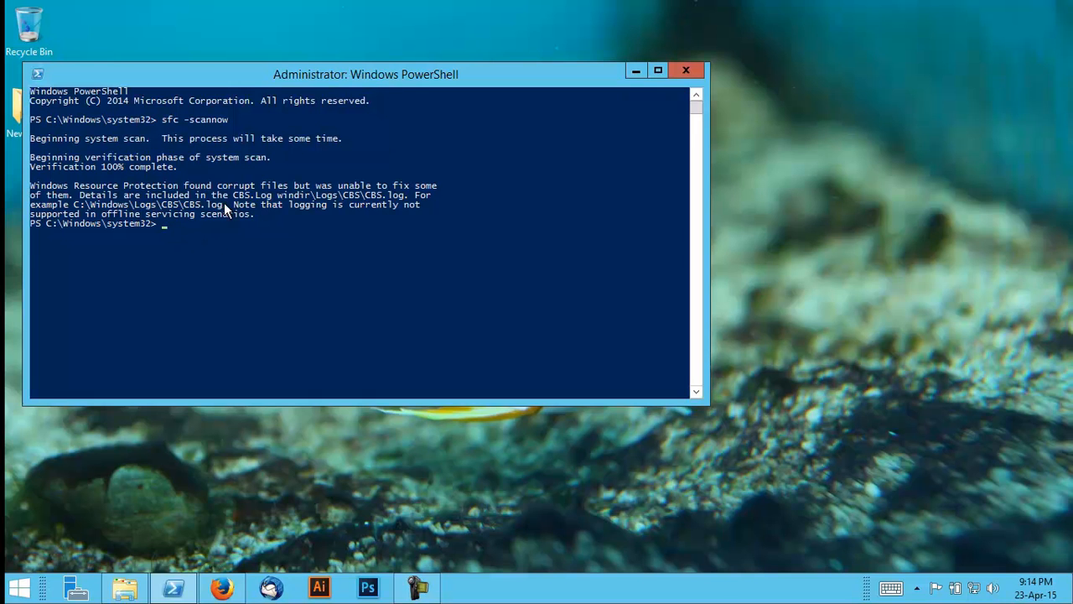
pyautogui.moveTo(255, 207)
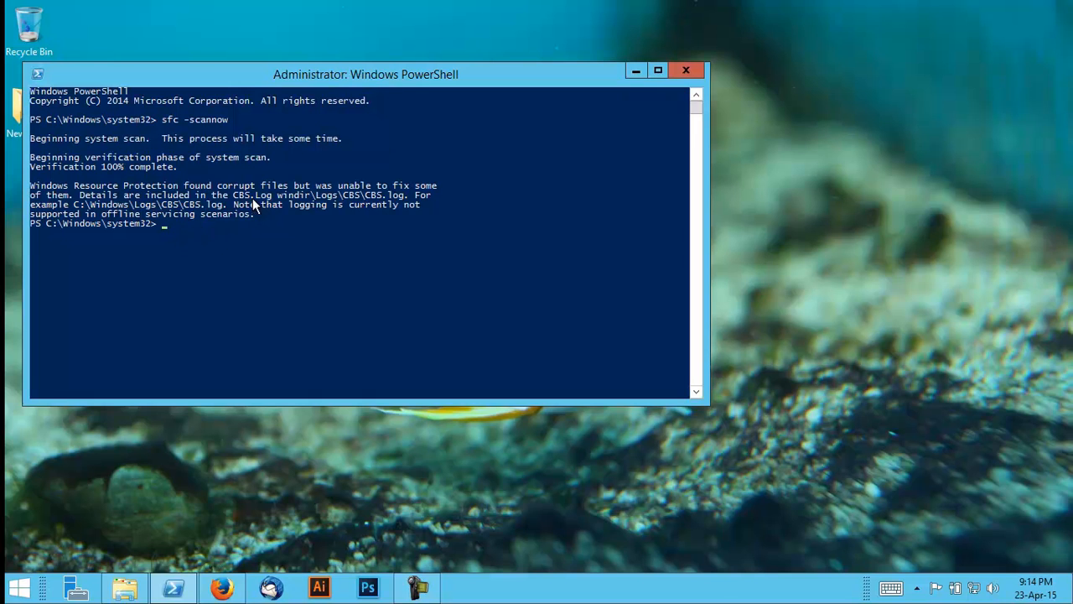
pyautogui.moveTo(390, 201)
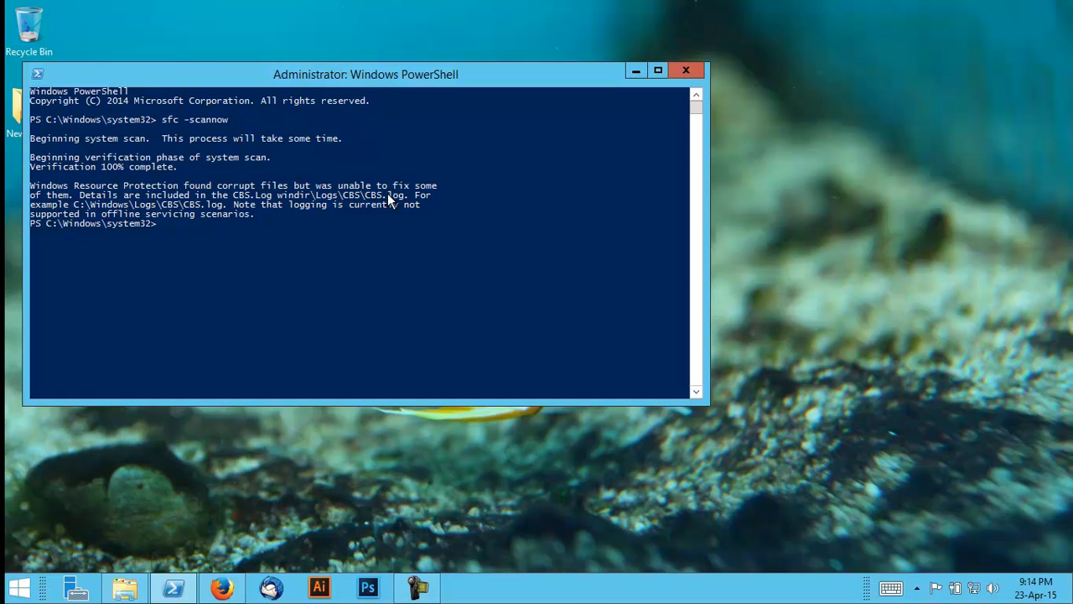
pyautogui.moveTo(344, 184)
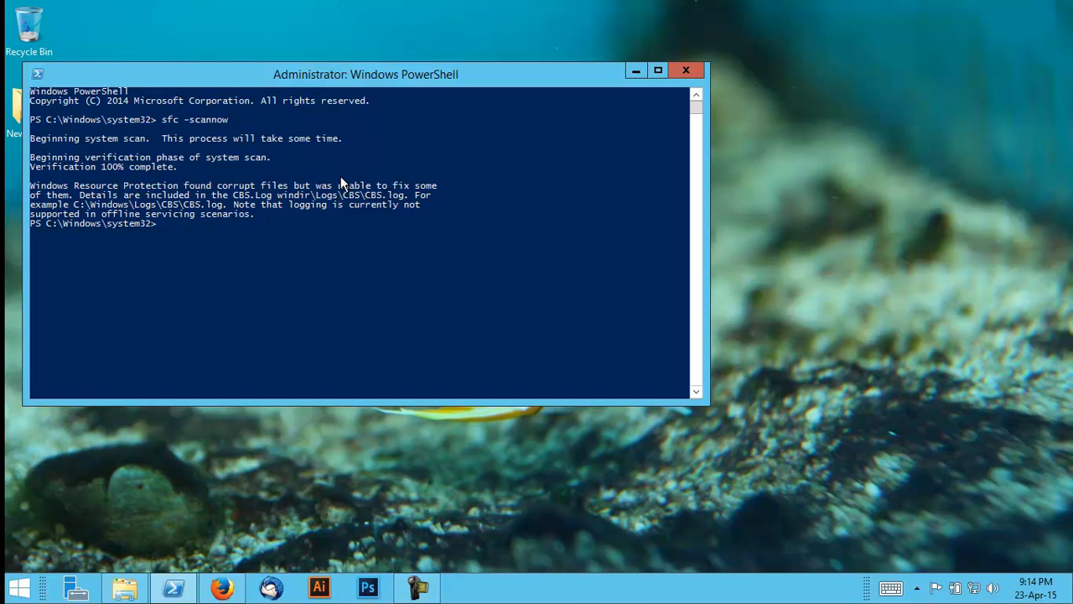
pyautogui.moveTo(367, 204)
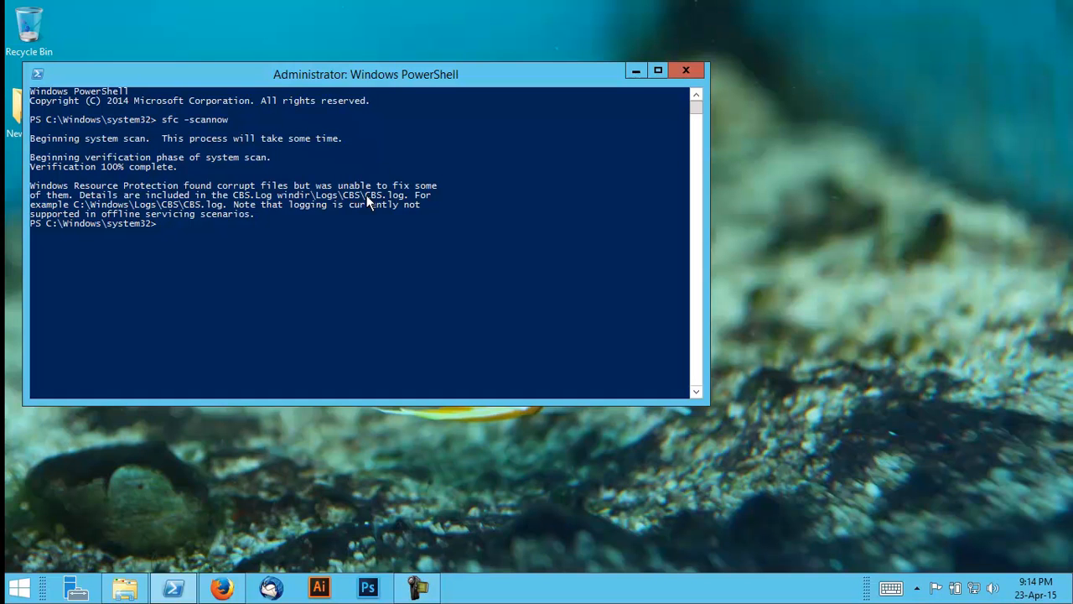
pyautogui.click(176, 229)
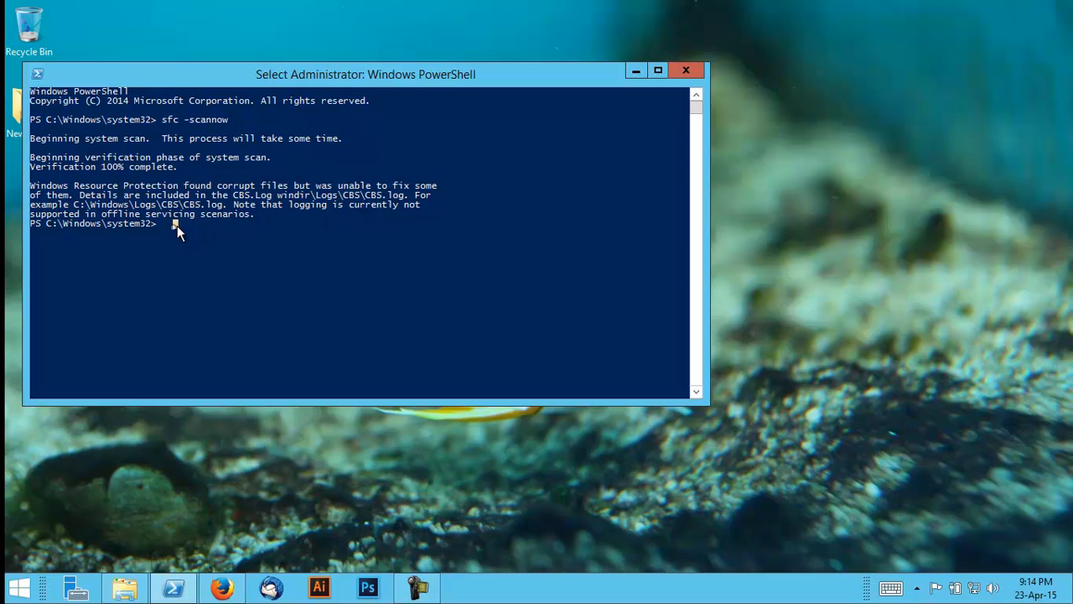
pyautogui.moveTo(209, 216)
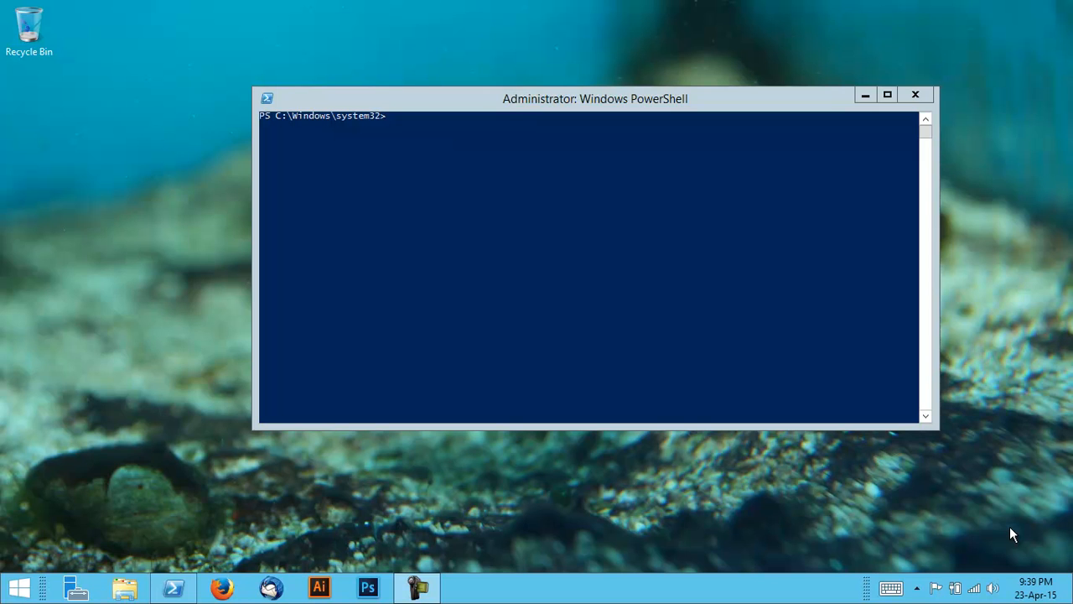
pyautogui.moveTo(826, 281)
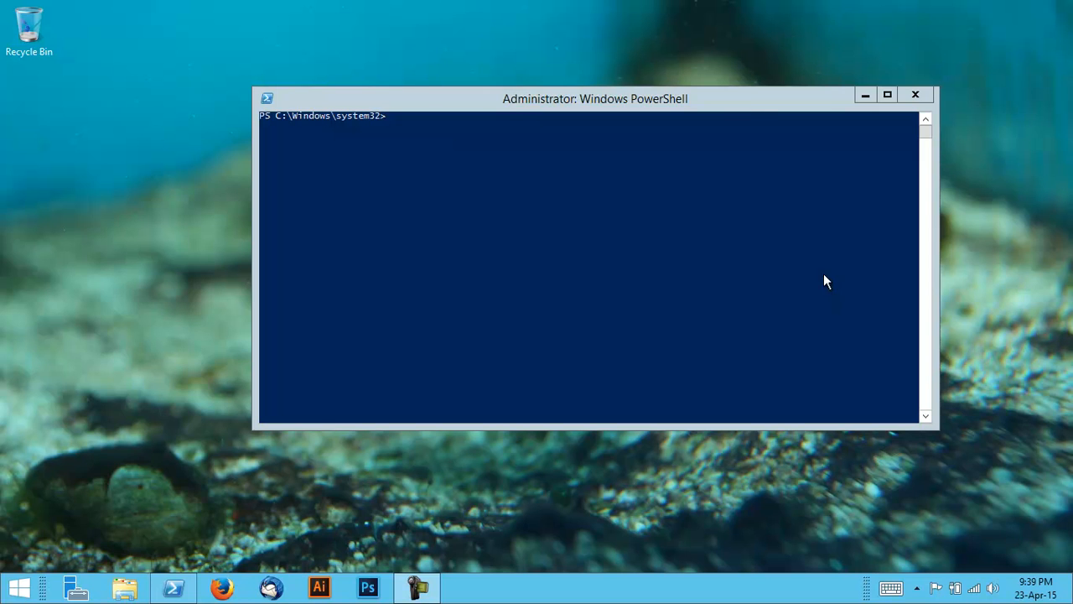
# Enter 'Dism /Online /Cleanup-Image /RestoreHealth' at the prompt without running it.
pyautogui.write('Dism /Online /Cleanup-Image /RestoreHealth')
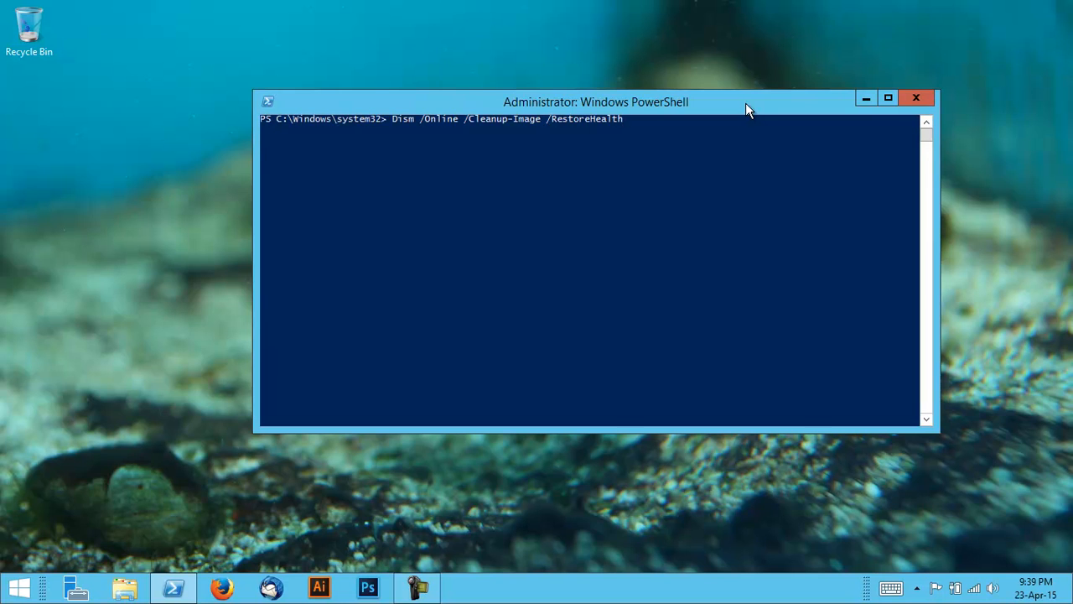
# Execute the DISM RestoreHealth command and let its progress reach 20%.
pyautogui.press('Return')
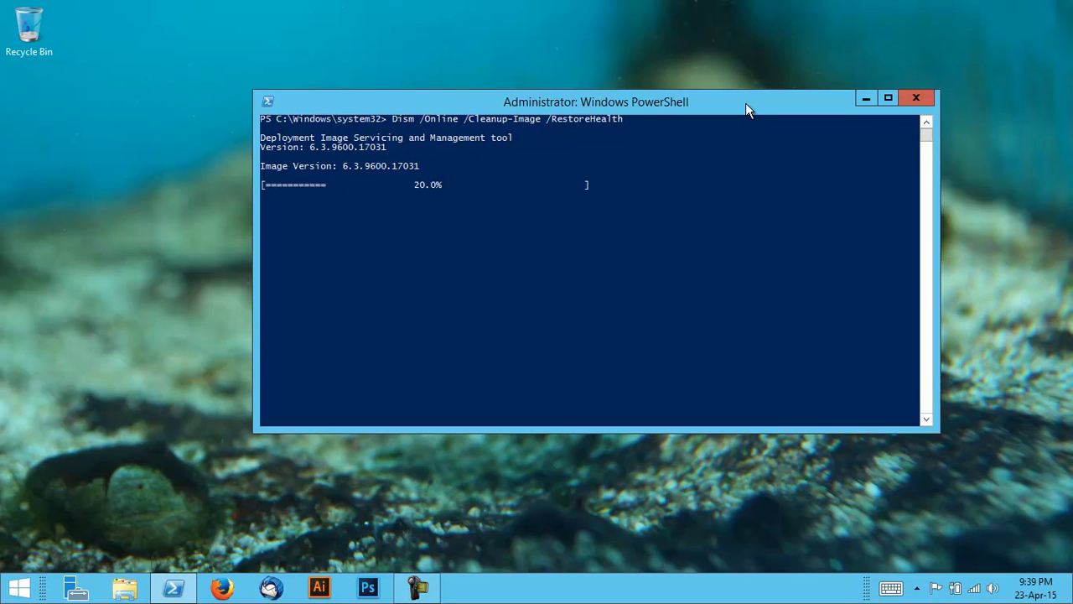
pyautogui.moveTo(629, 126)
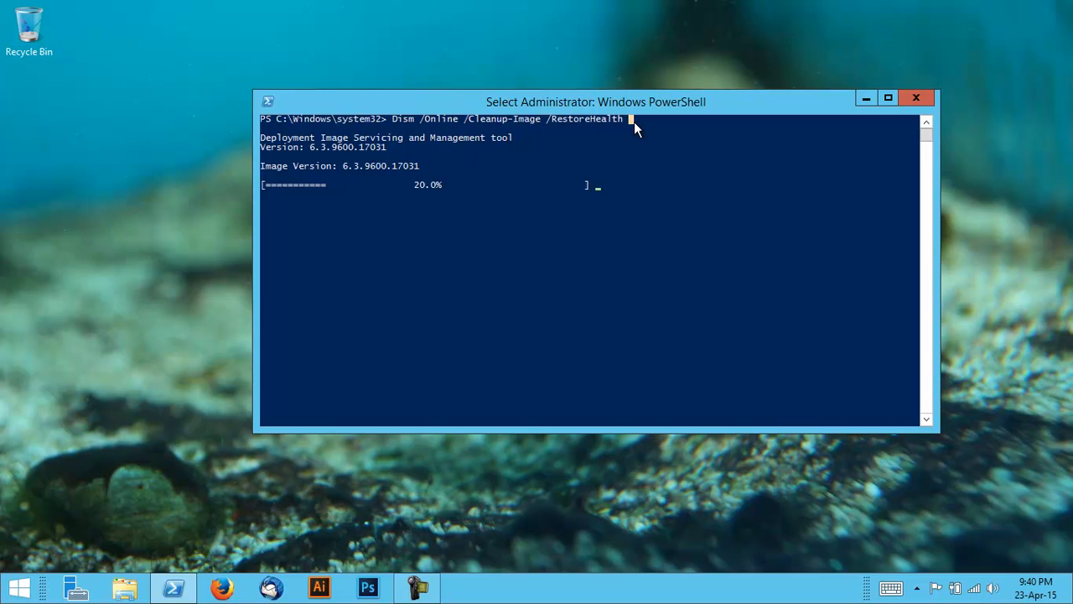
pyautogui.moveTo(679, 92)
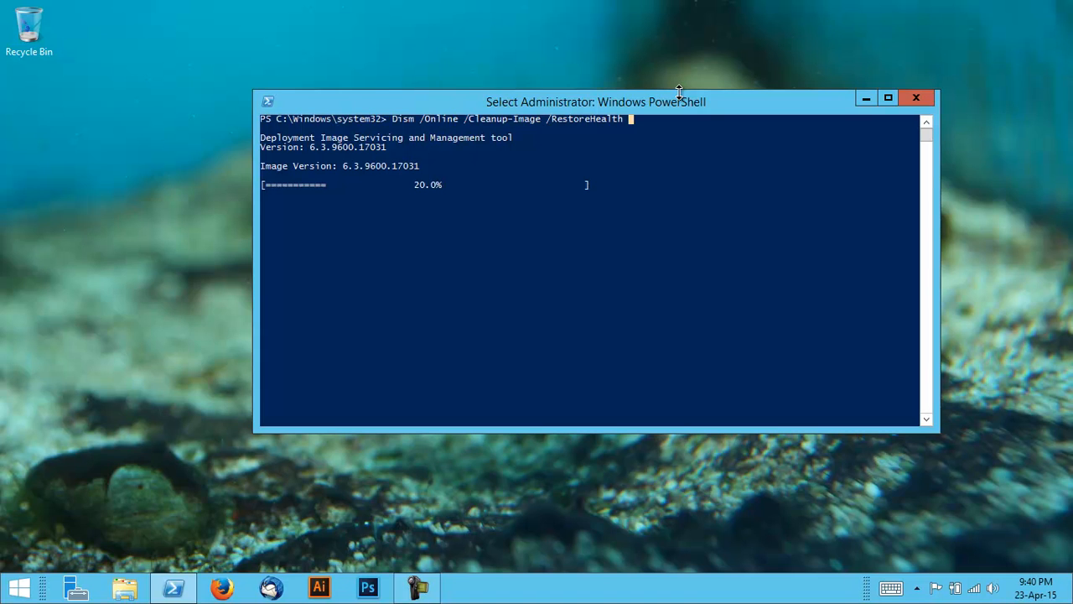
pyautogui.moveTo(326, 333)
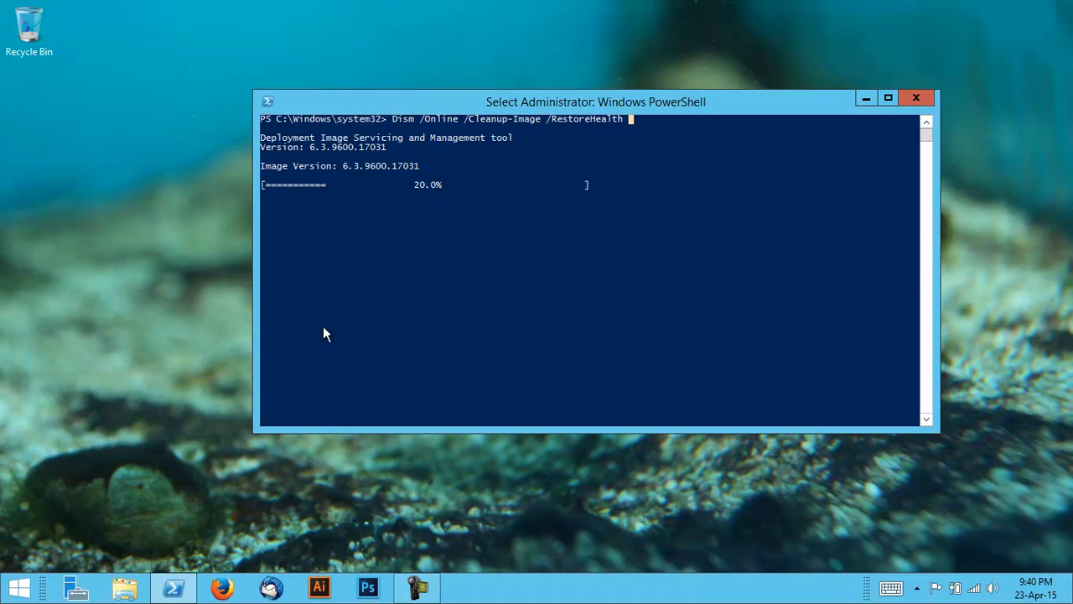
pyautogui.moveTo(513, 350)
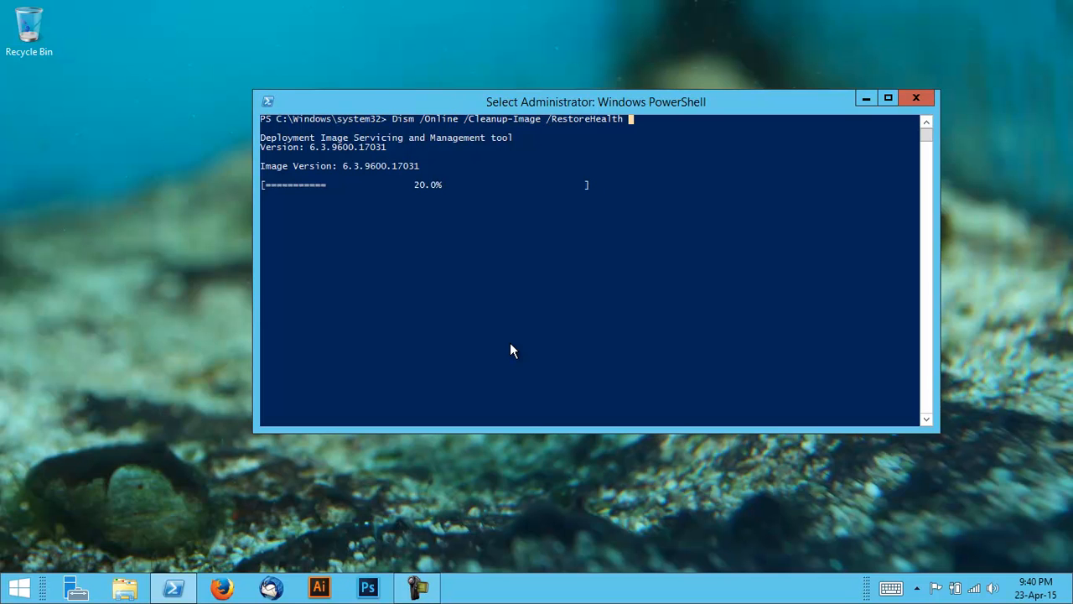